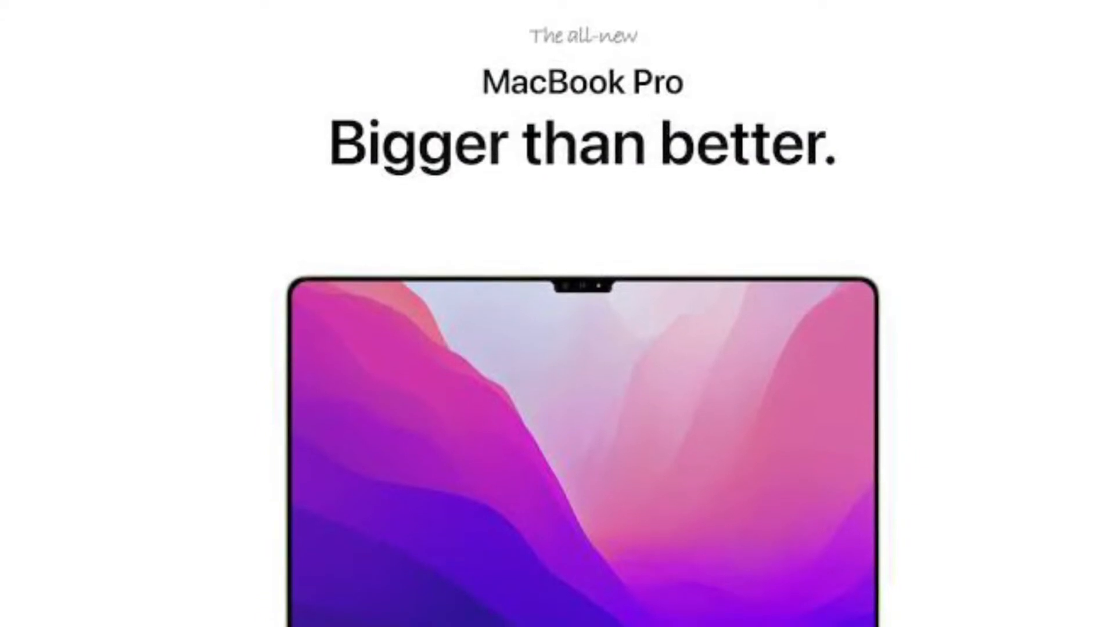
# Launch System Preferences from the Dock to show its main grid of preference panes.
pyautogui.scroll(3)
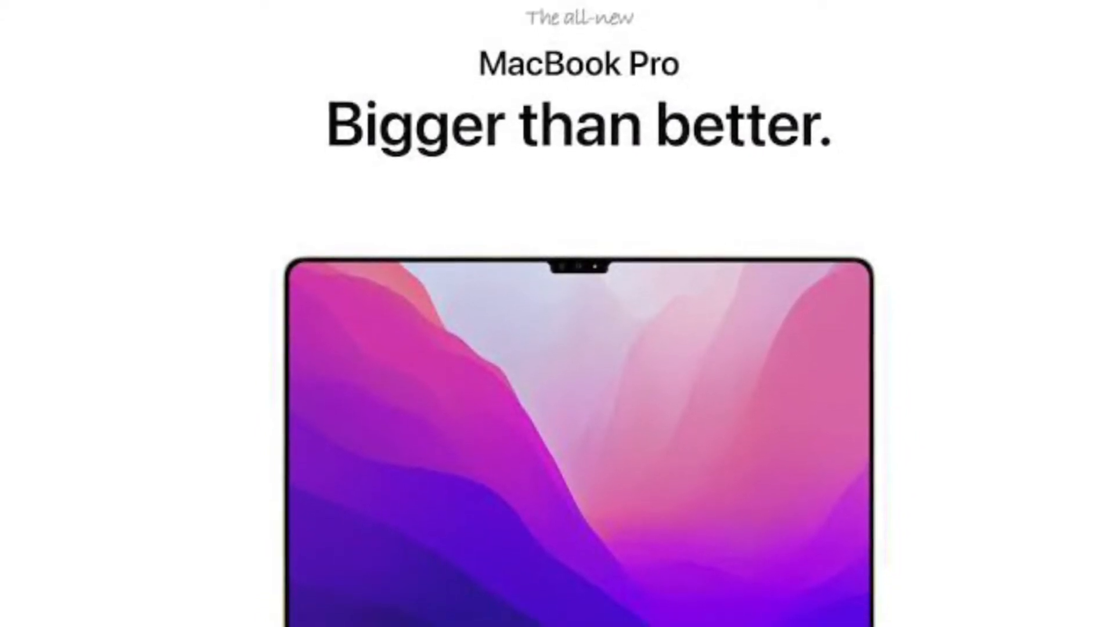
pyautogui.scroll(3)
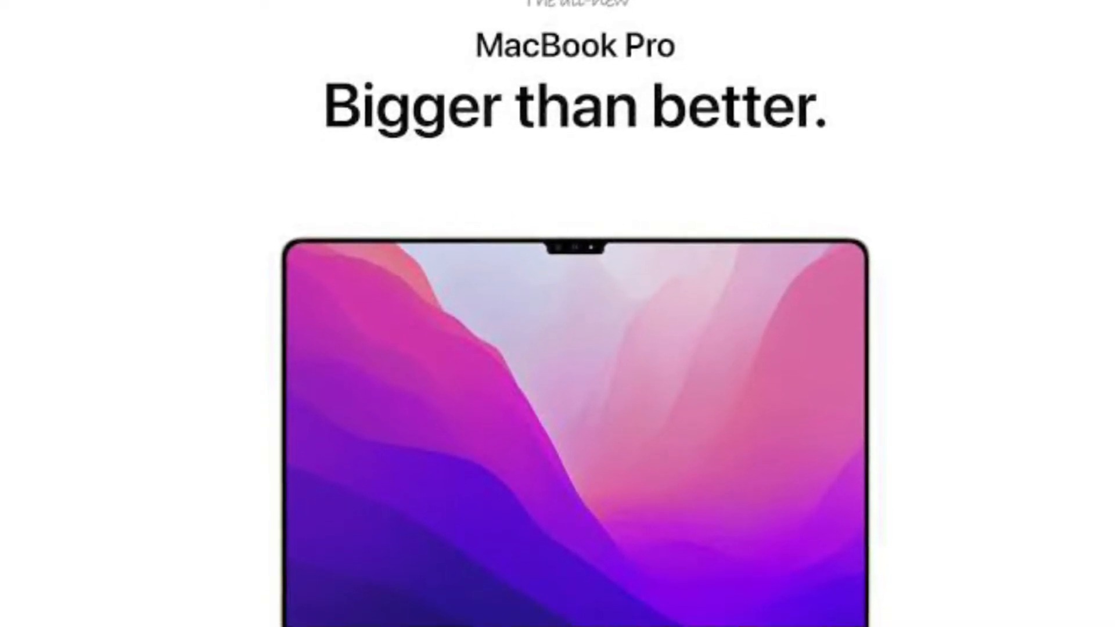
pyautogui.scroll(-3)
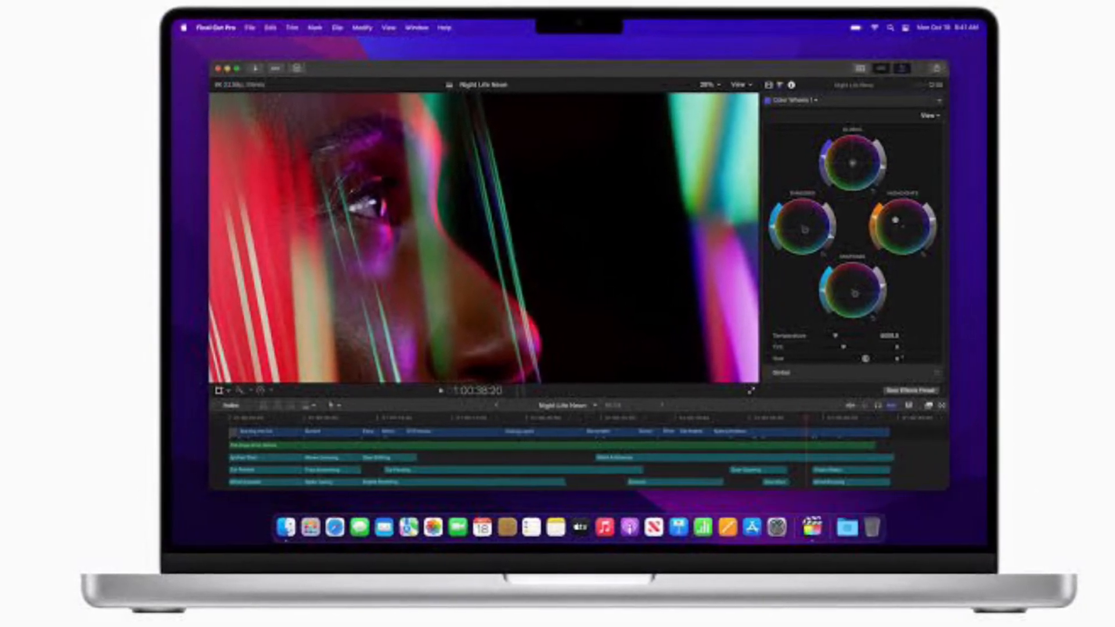
pyautogui.click(78, 32)
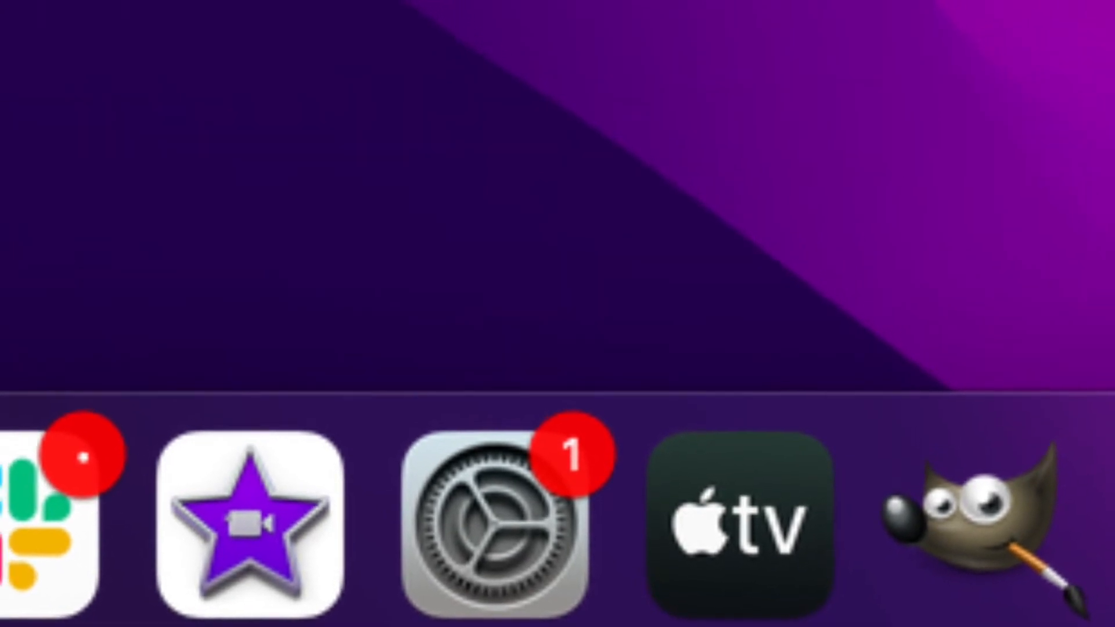
pyautogui.click(490, 519)
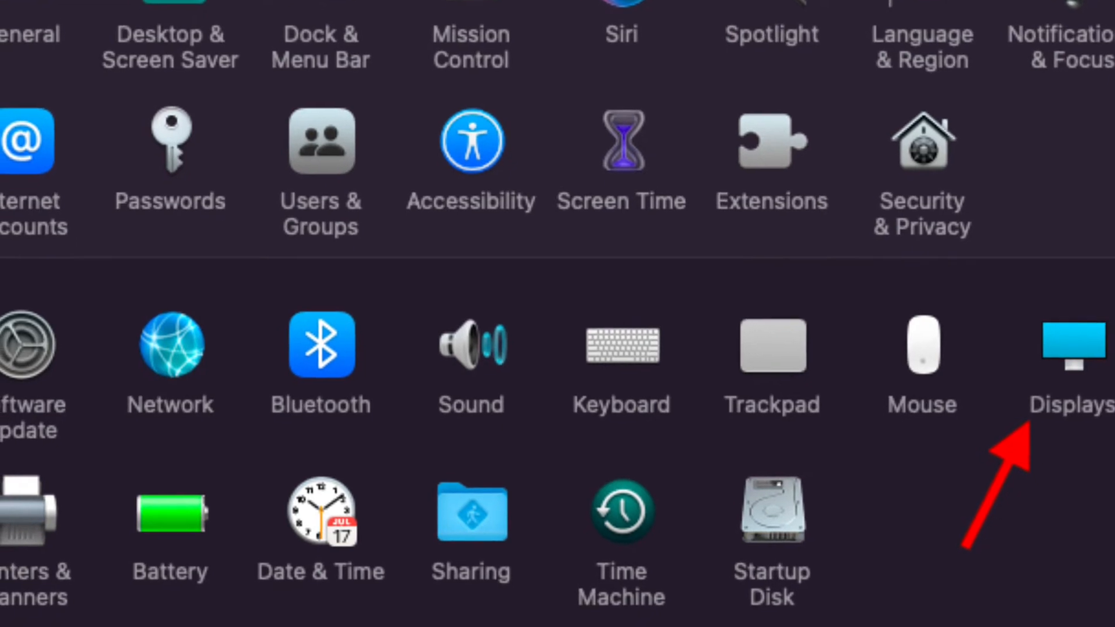
# Go into Displays and bring up Display Settings for the connected screens.
pyautogui.click(1076, 345)
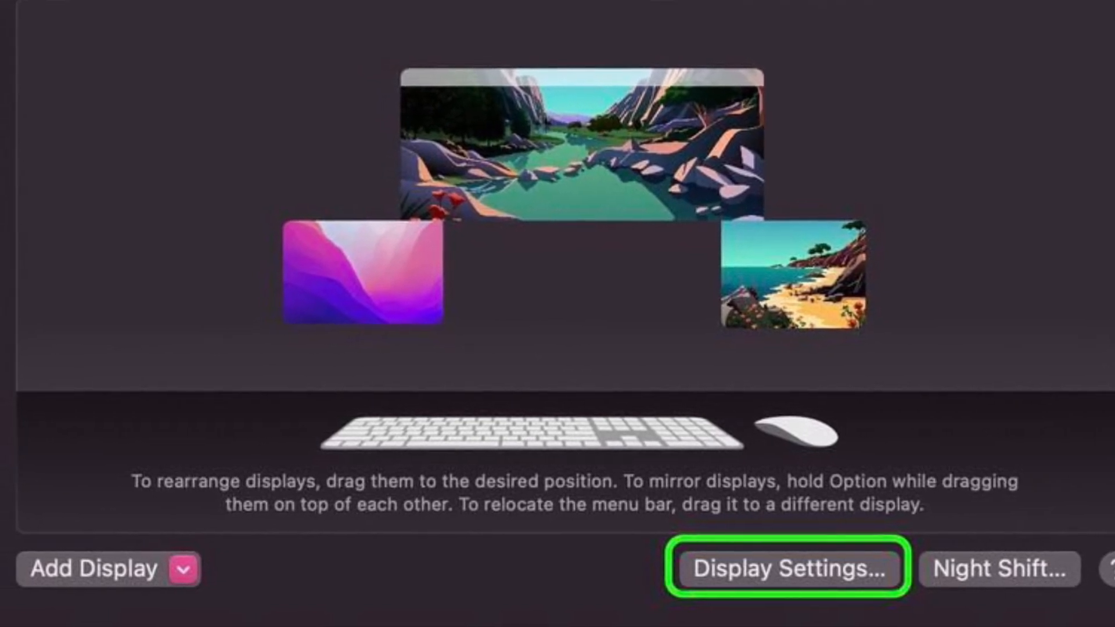
pyautogui.click(787, 569)
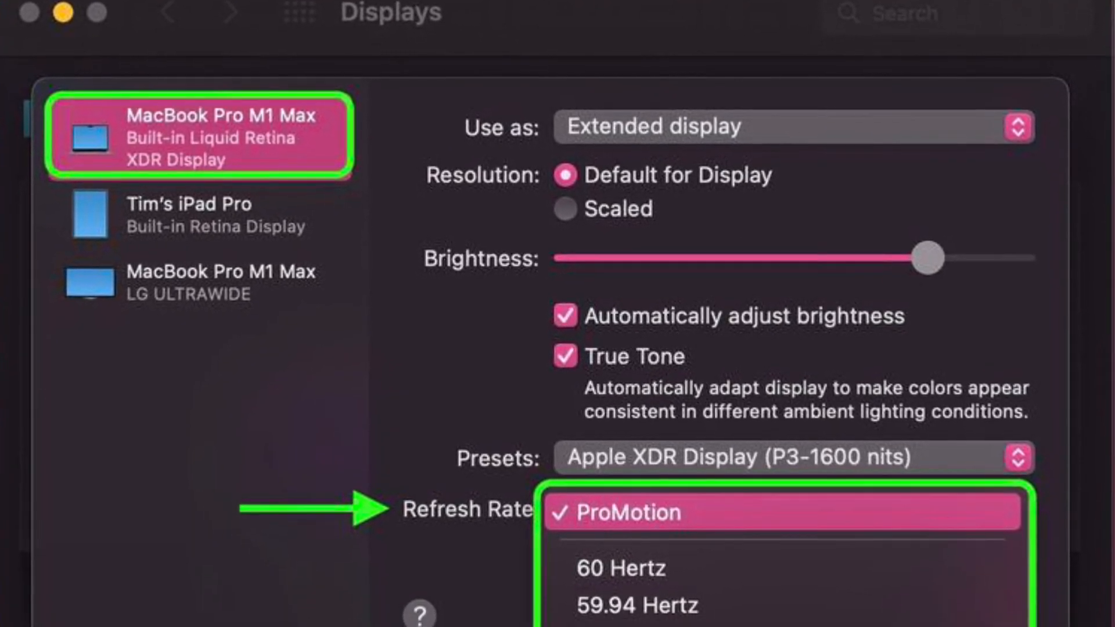
# Scroll the built-in XDR display's Refresh Rate menu through 60 to 47.95 Hertz, keeping ProMotion selected.
pyautogui.scroll(-3)
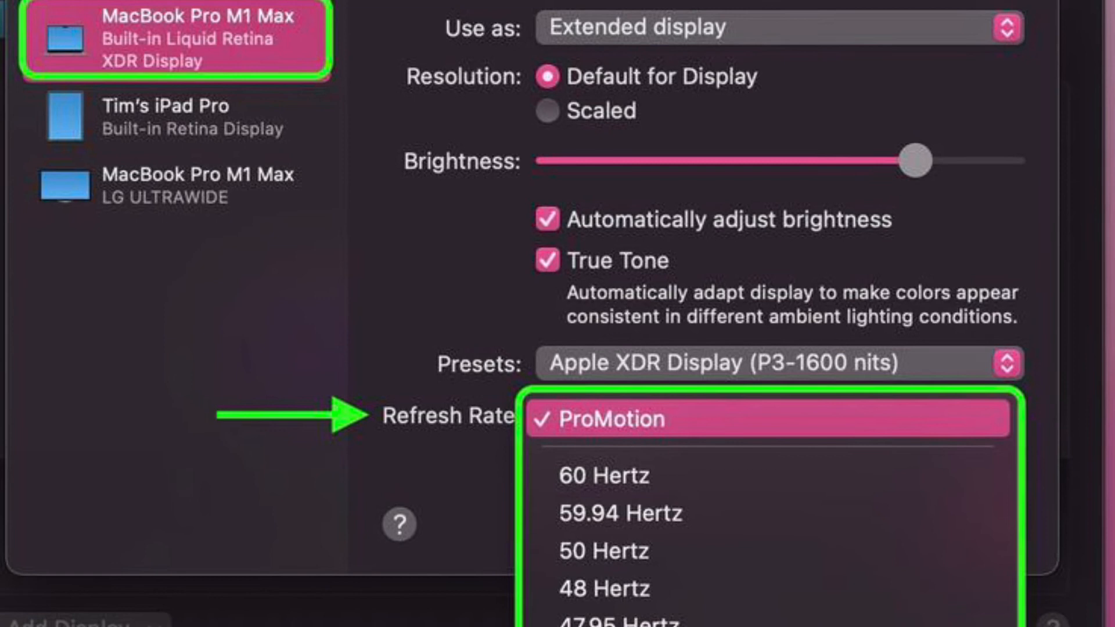
pyautogui.scroll(-3)
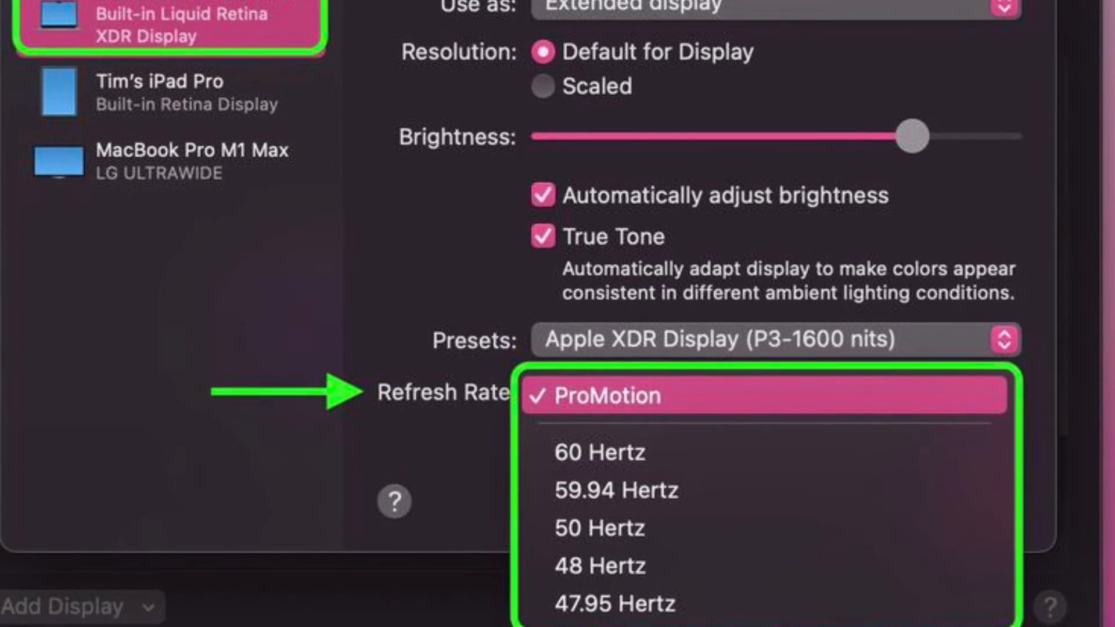
pyautogui.scroll(-3)
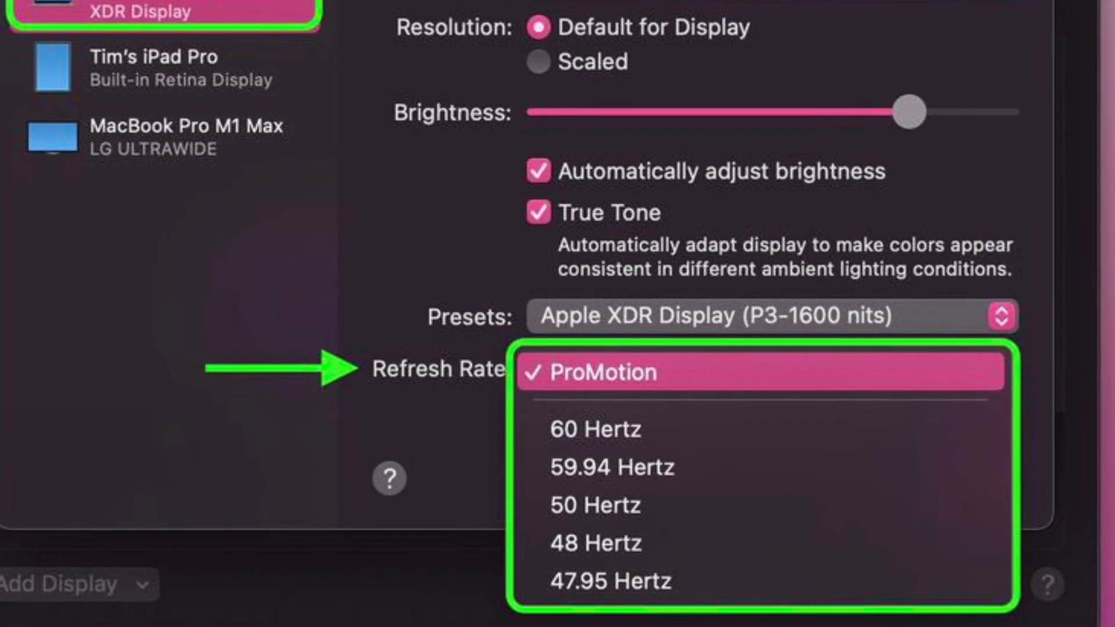
pyautogui.scroll(-3)
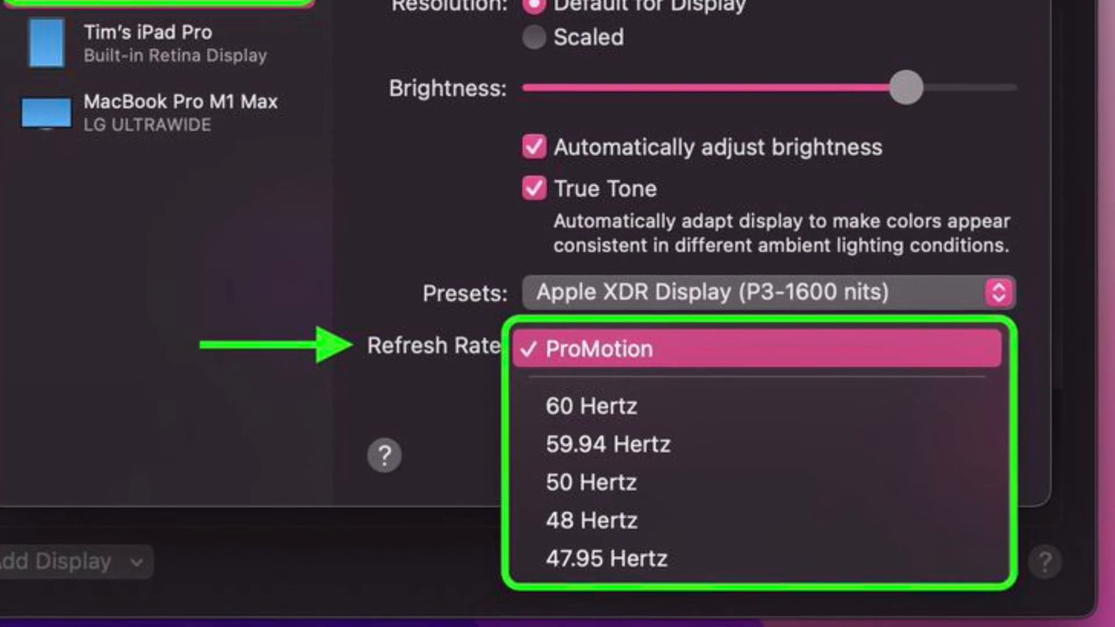